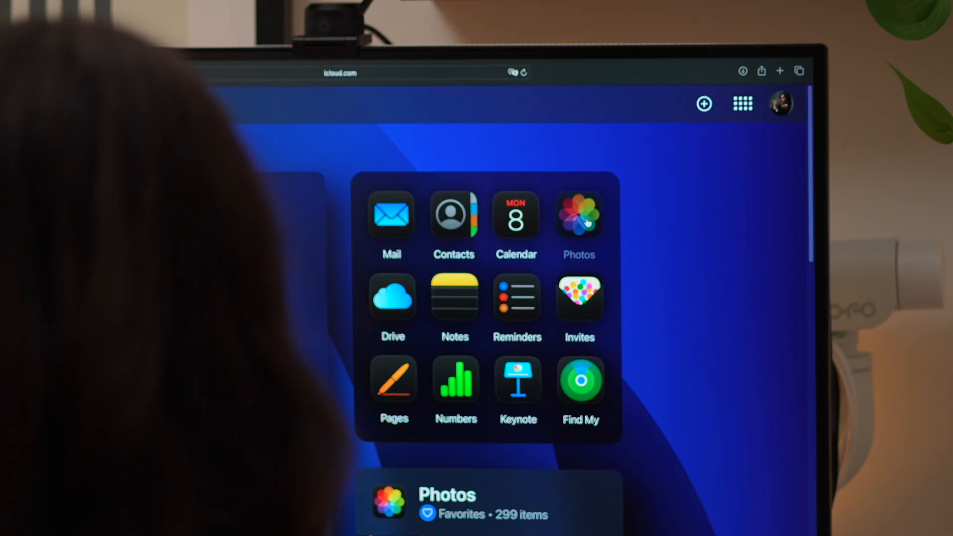
Select the unwanted photos and videos in the iCloud.com Photos library.
click(578, 215)
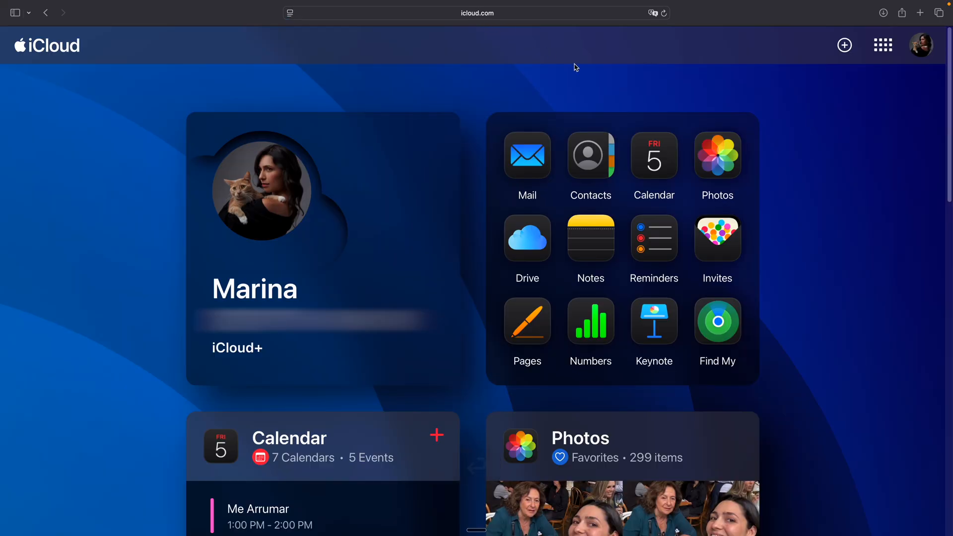
click(717, 155)
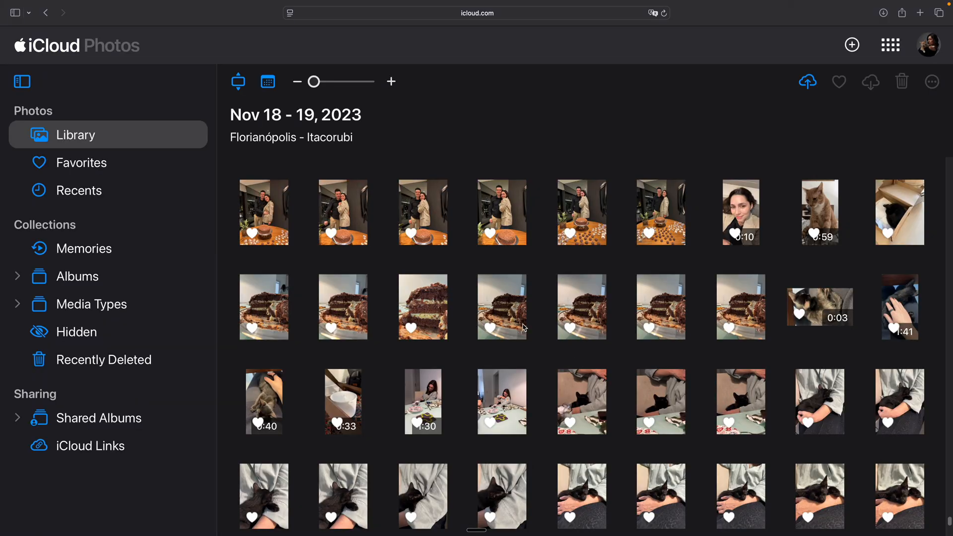
click(263, 211)
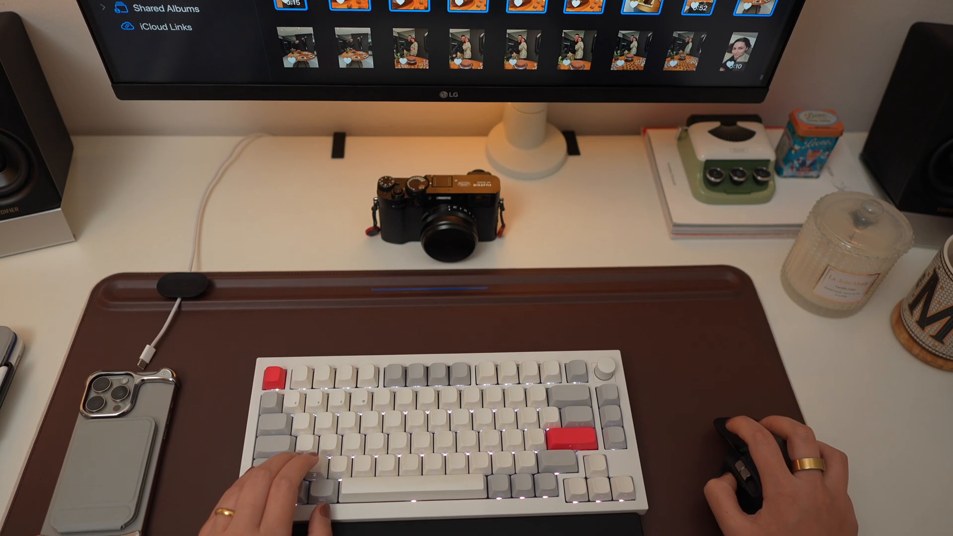
scroll(down, 3)
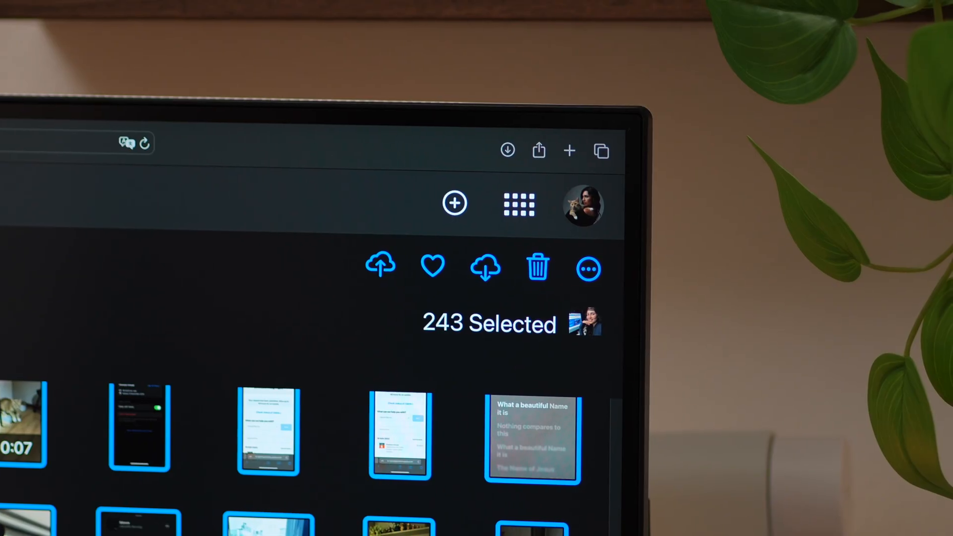
click(431, 265)
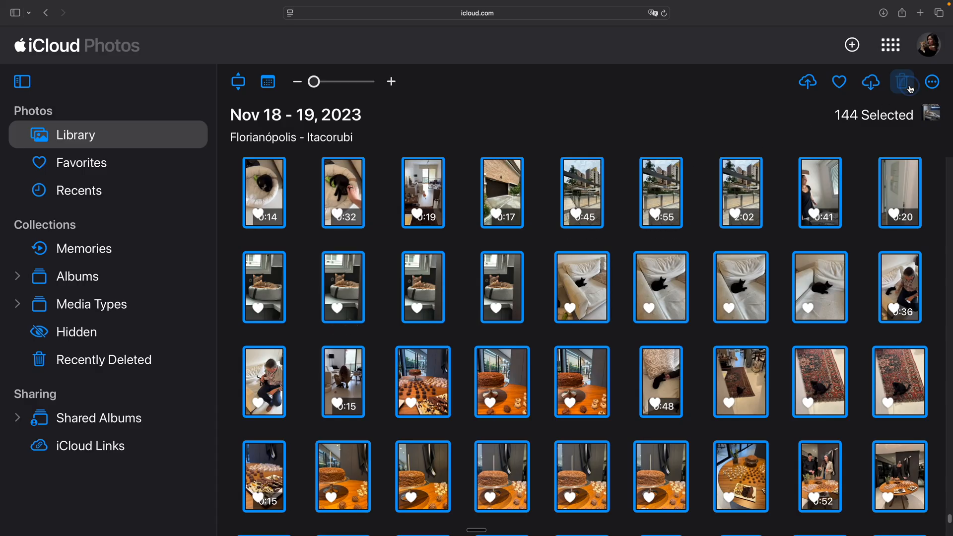
Delete the 144 selected items and confirm the deletion.
click(902, 81)
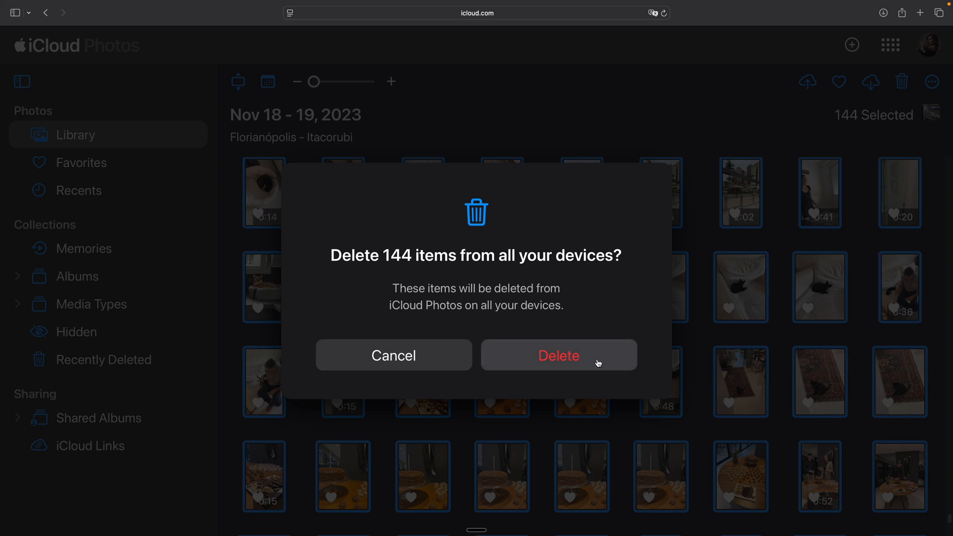
click(557, 356)
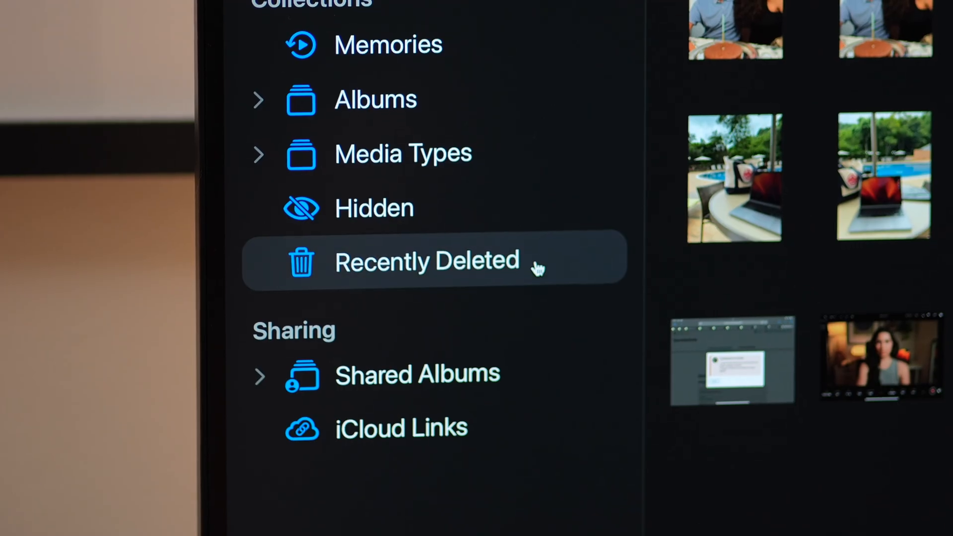
Show the Recently Deleted collection in iCloud Photos.
click(429, 261)
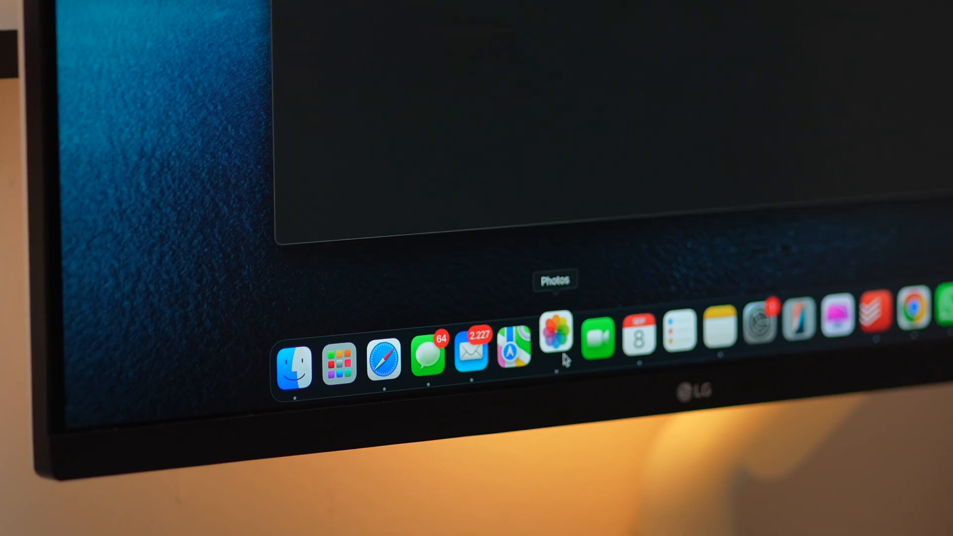
In the Mac Photos app, delete 25 selected photos and confirm removal from all devices.
click(554, 333)
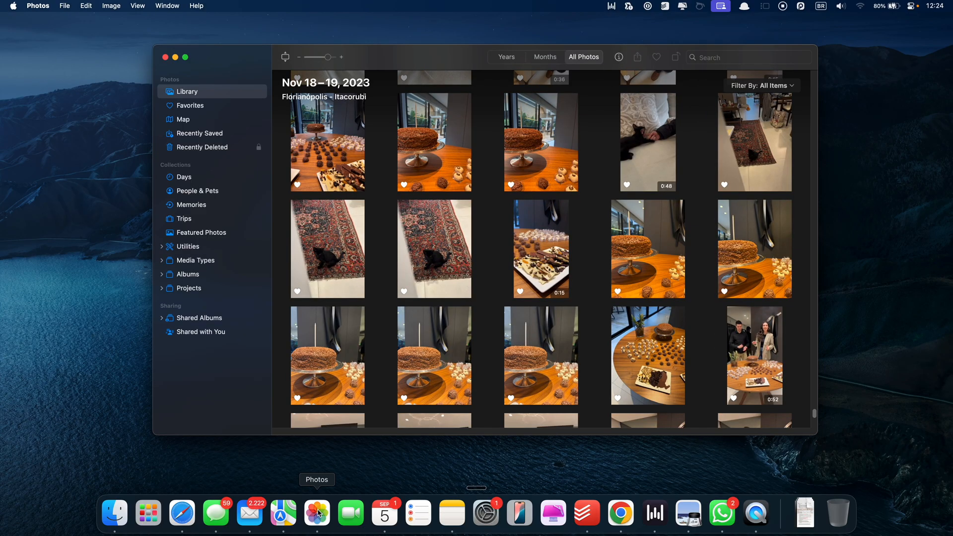
scroll(down, 3)
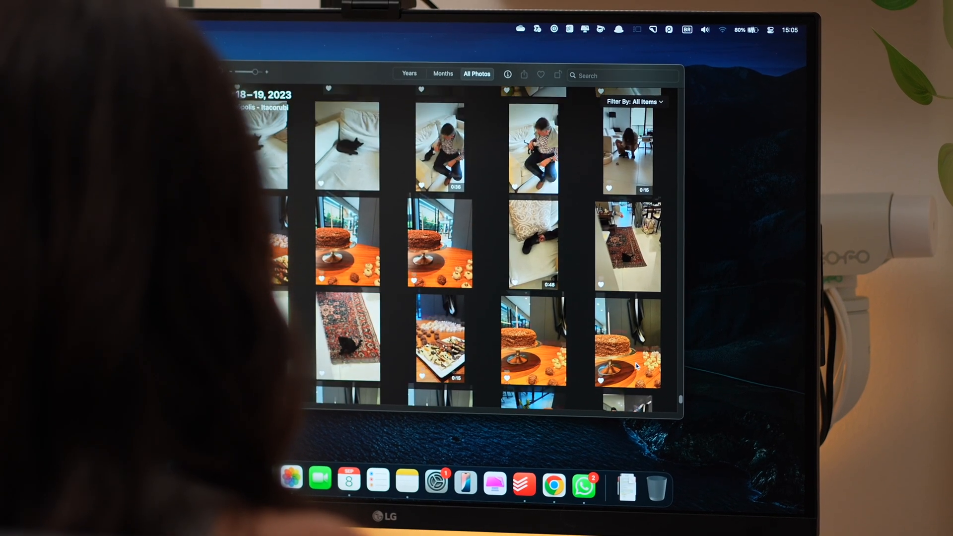
key(delete)
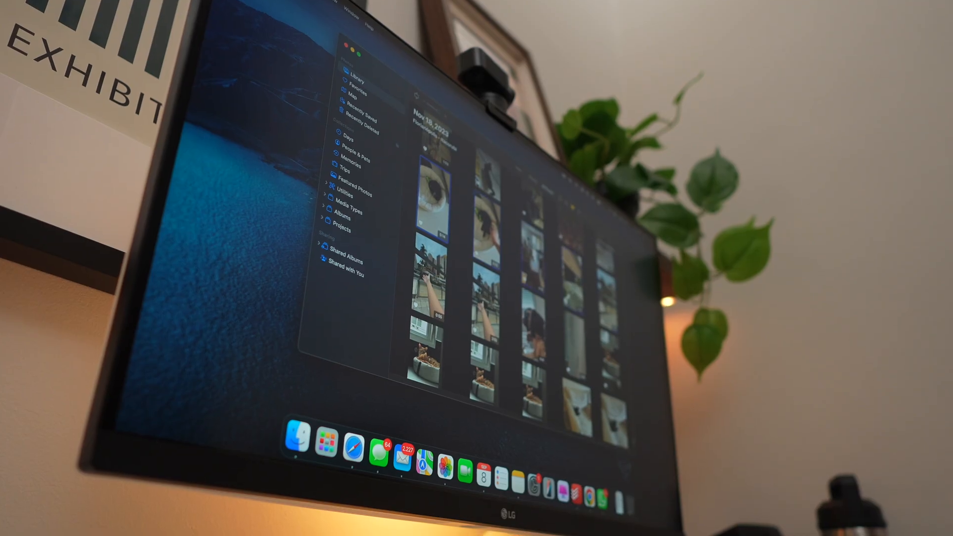
scroll(down, 3)
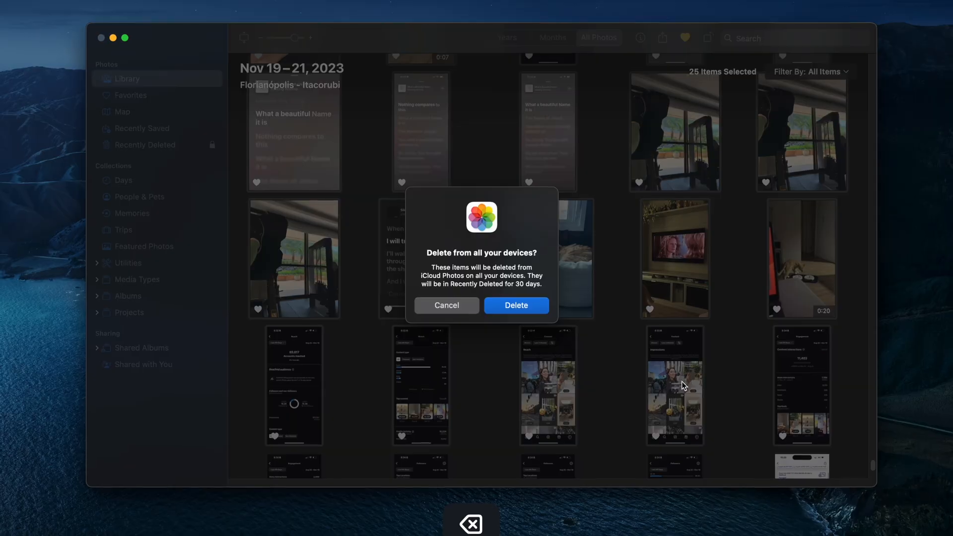
click(515, 304)
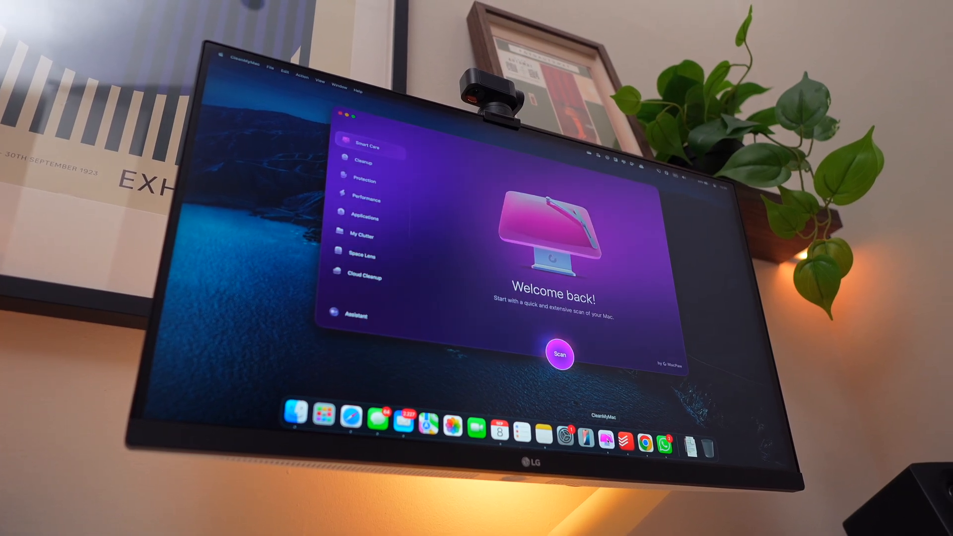
Scan iCloud with Cloud Cleanup and tick Capa WWDC 2017.pxm in the Pixelmator folder.
click(363, 277)
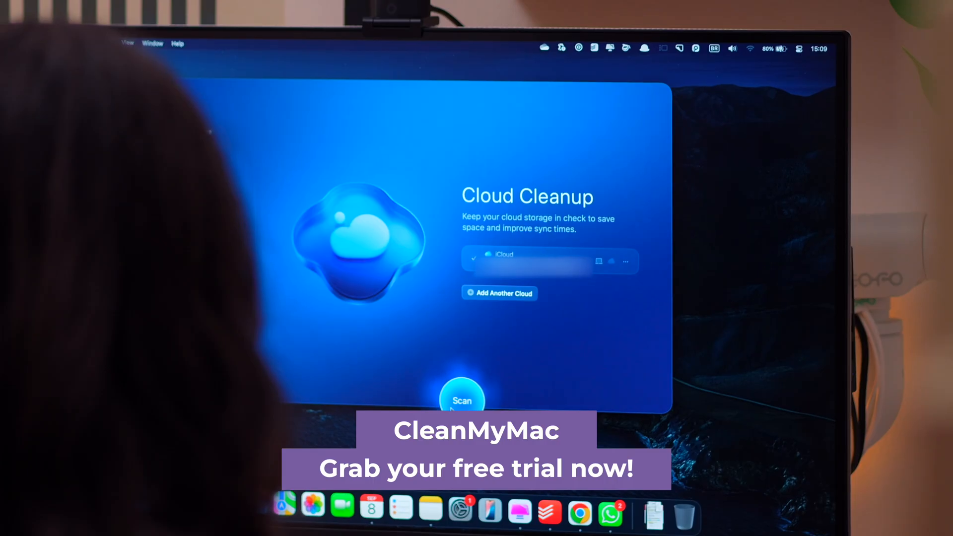
click(461, 399)
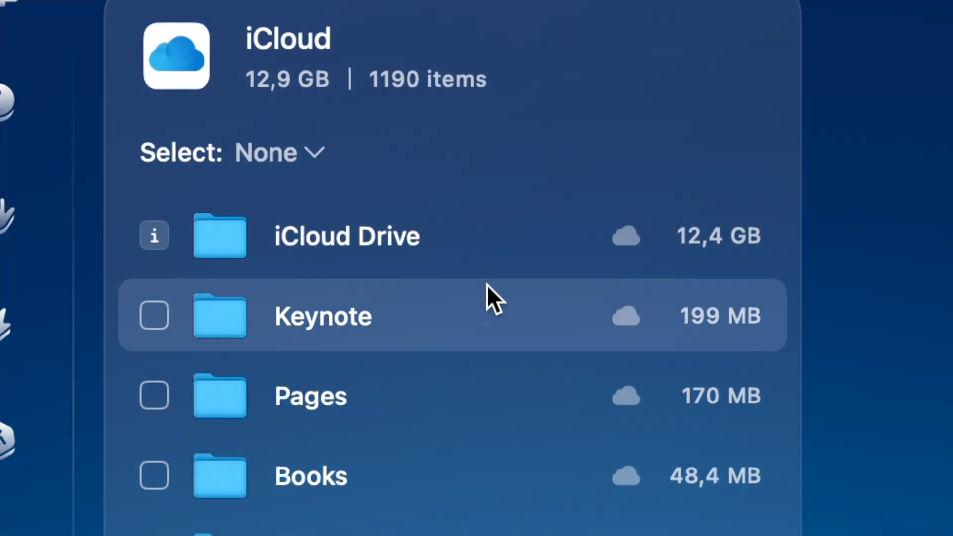
scroll(down, 3)
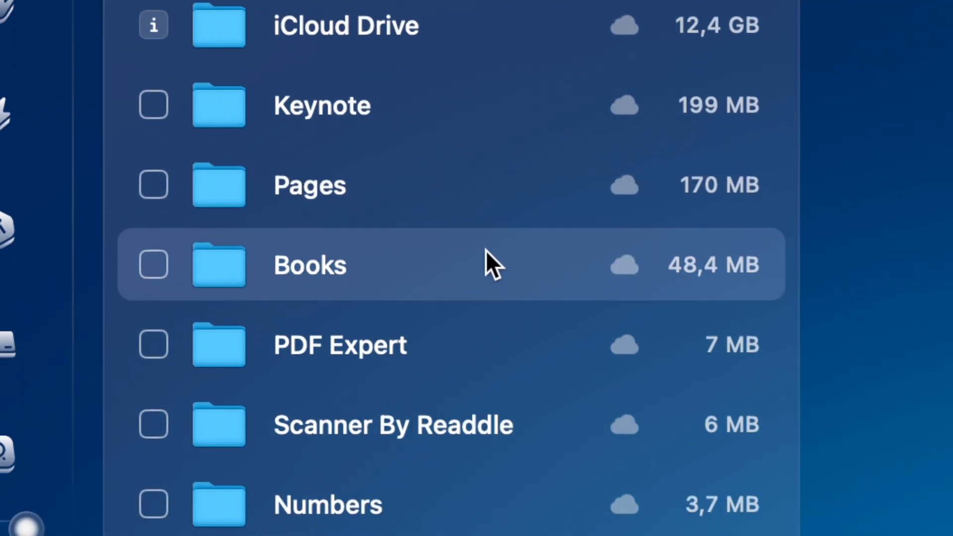
scroll(down, 3)
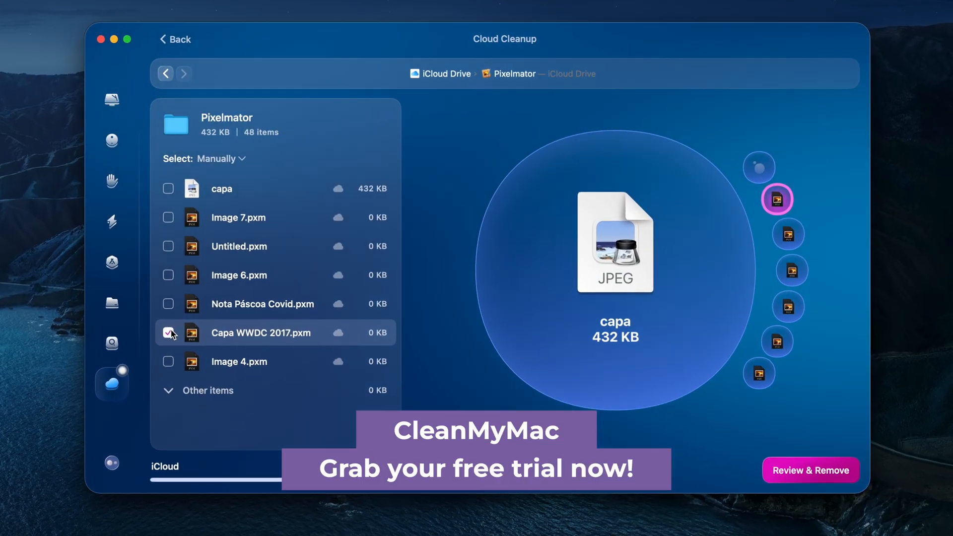
click(508, 375)
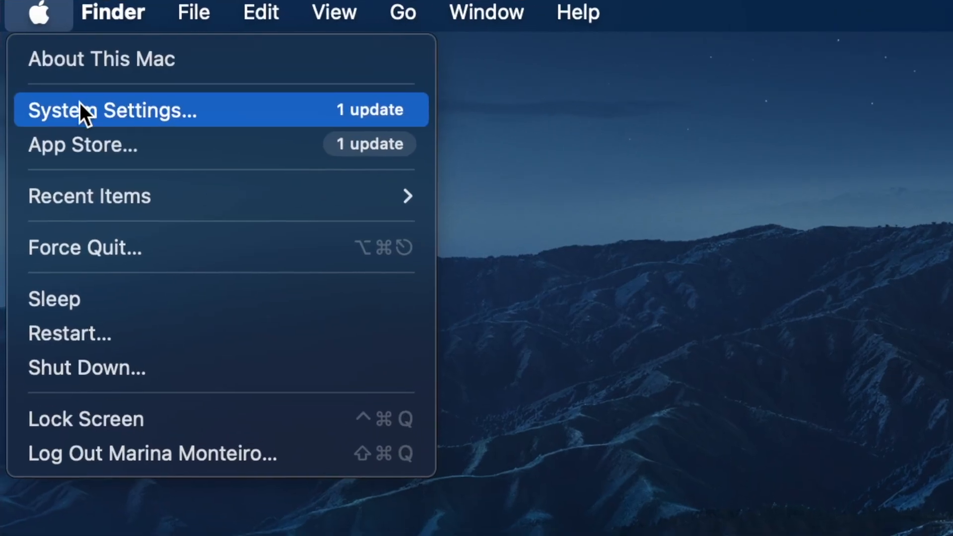
Turn off Sync this Mac for iCloud Photos and iCloud Drive, and untick iCloud Photos.
click(112, 110)
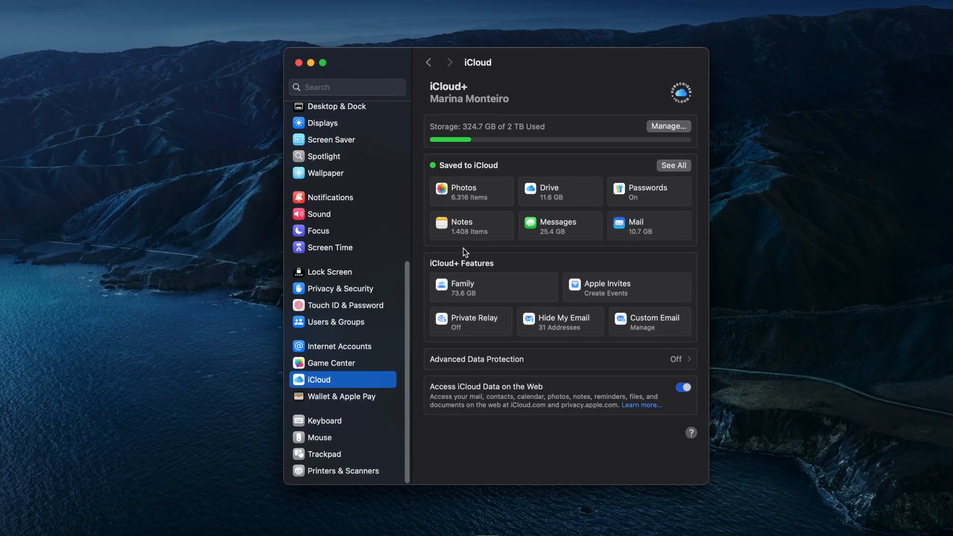
click(471, 191)
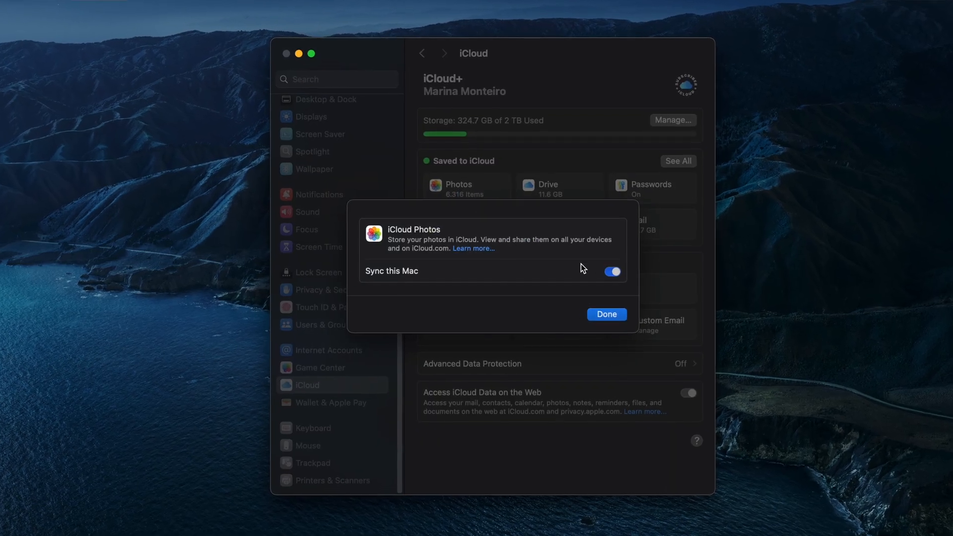
click(611, 272)
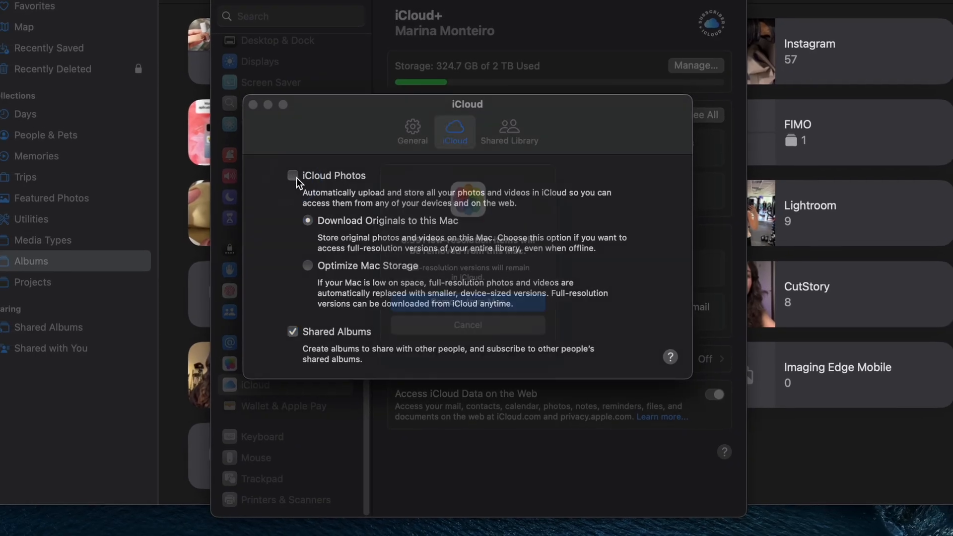
click(292, 176)
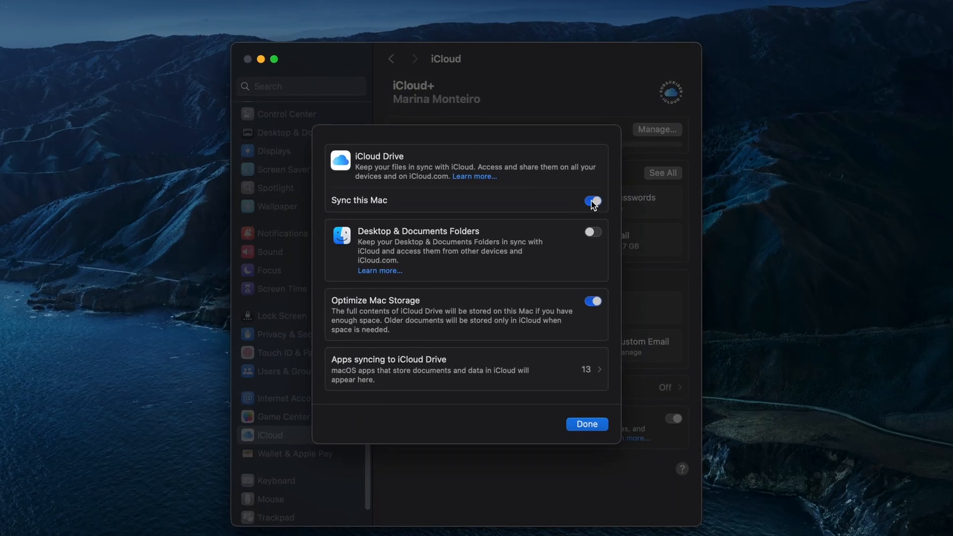
click(591, 202)
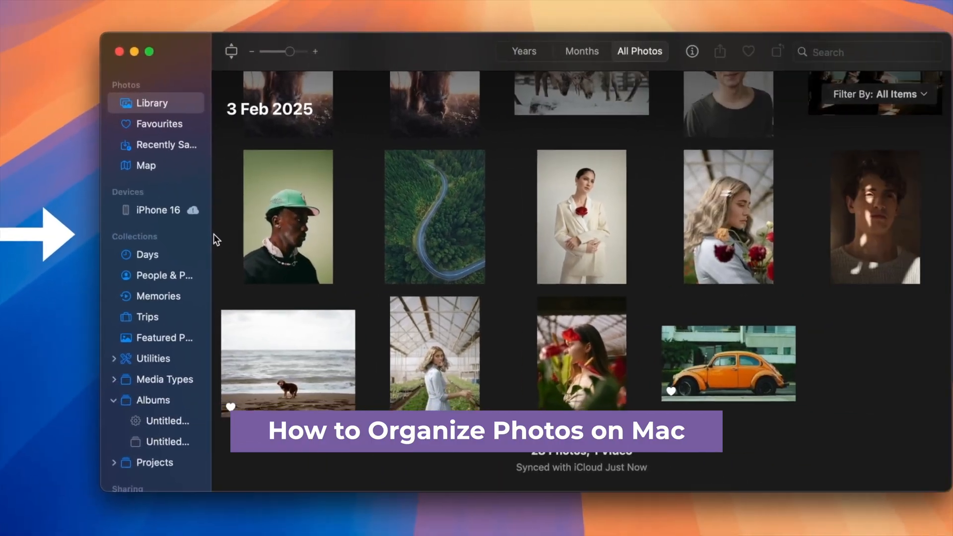
View the orange car photo full-size with its Info panel, then start a CleanMyMac scan.
double_click(727, 364)
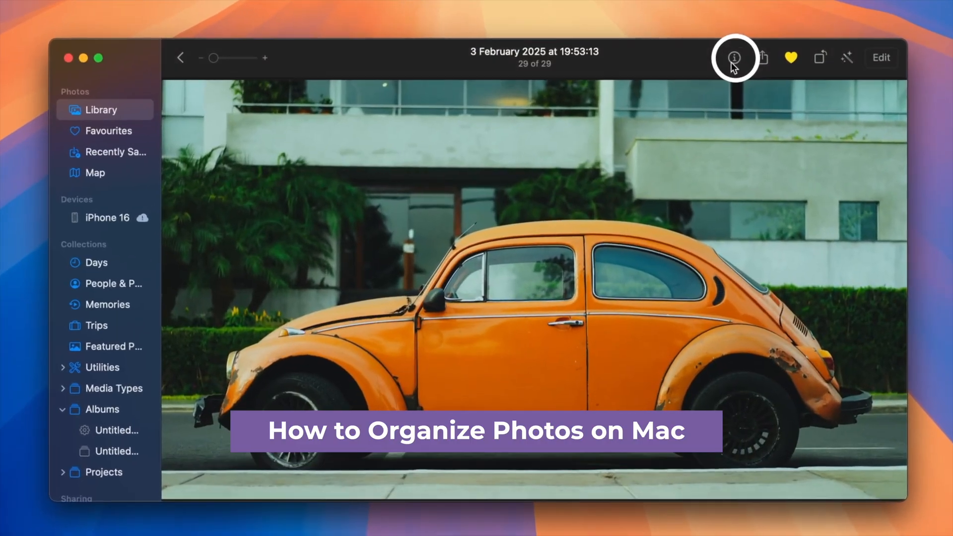
click(734, 58)
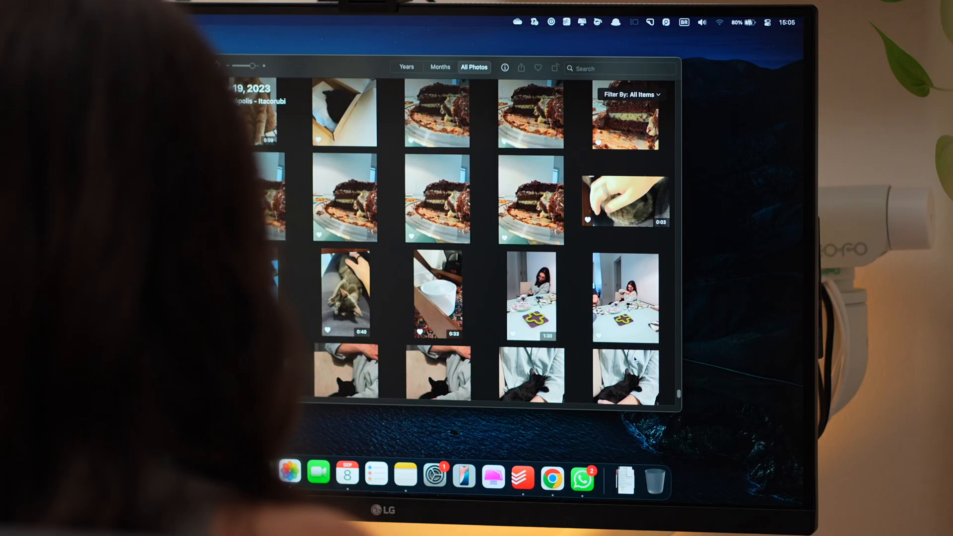
scroll(down, 3)
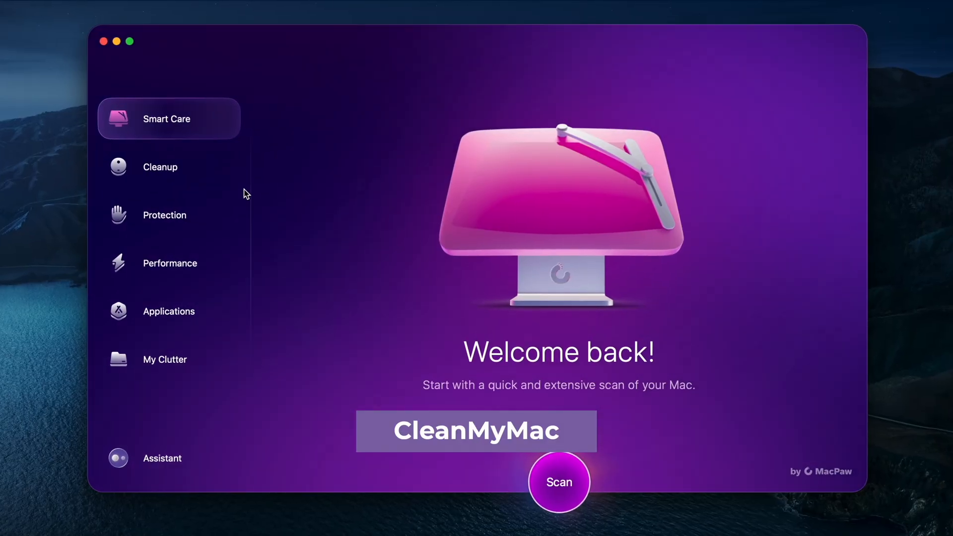
click(557, 482)
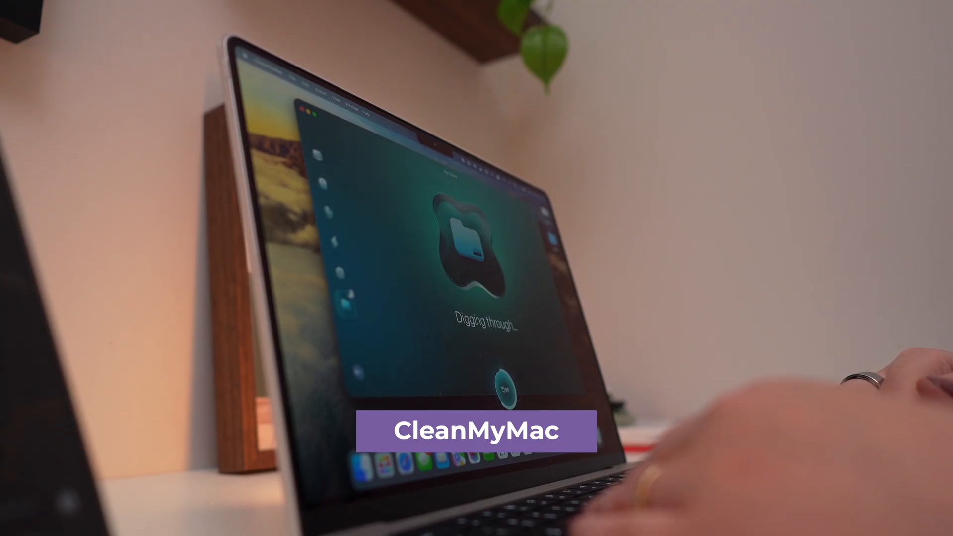